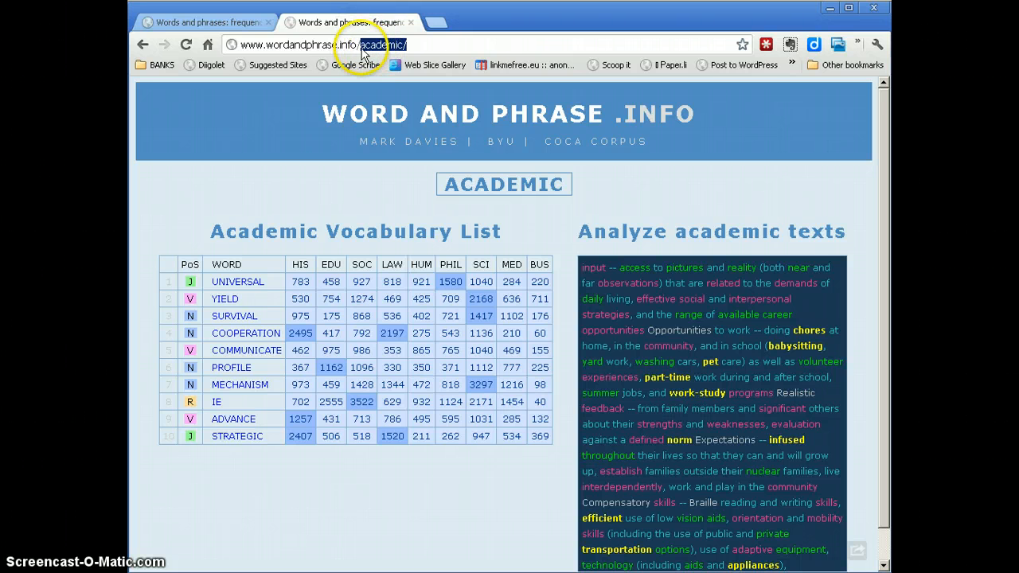
mouse_move(406, 75)
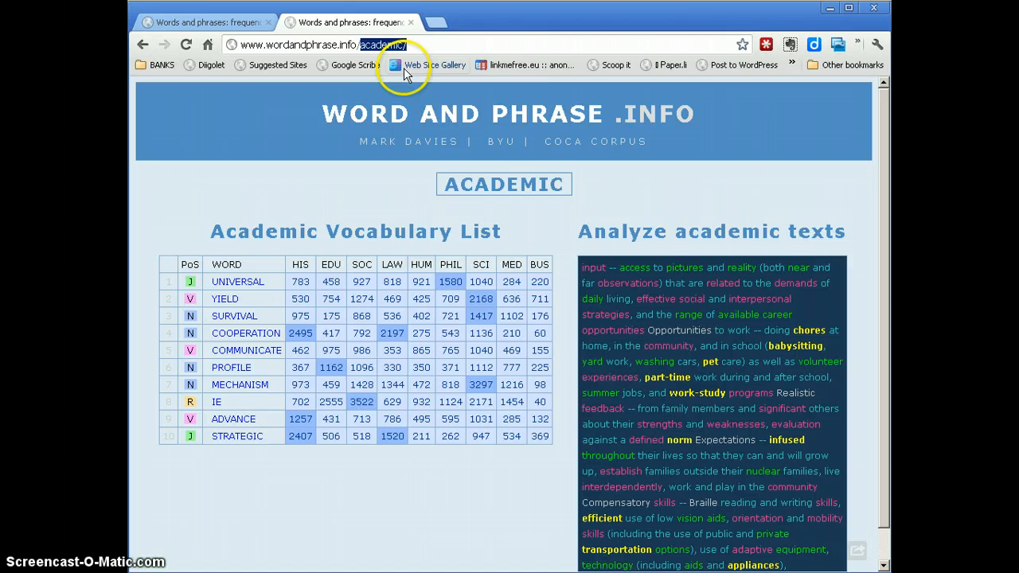
mouse_move(406, 70)
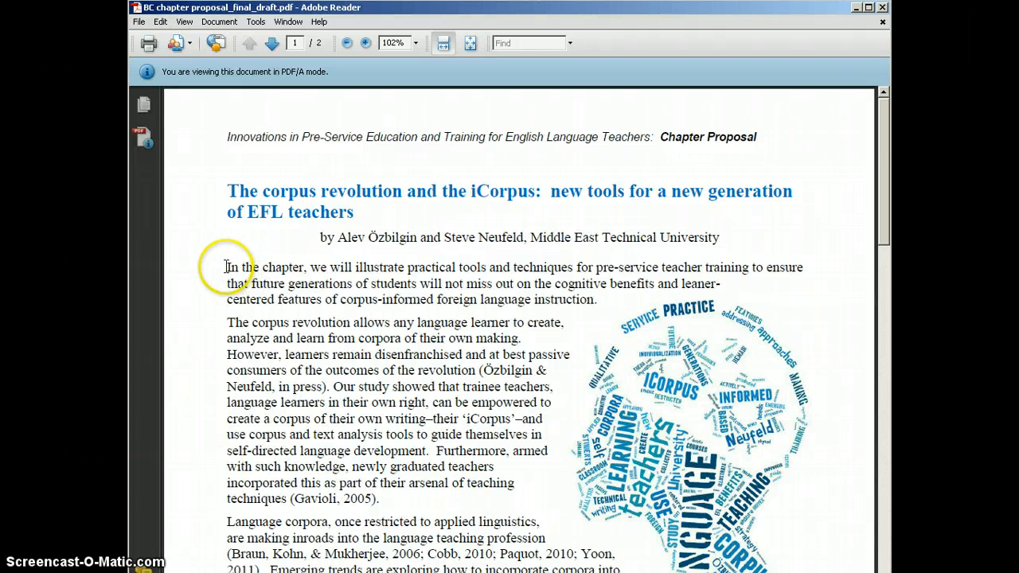
Select and copy the chapter proposal text in Adobe Reader for pasting into the browser.
drag(226, 268, 453, 401)
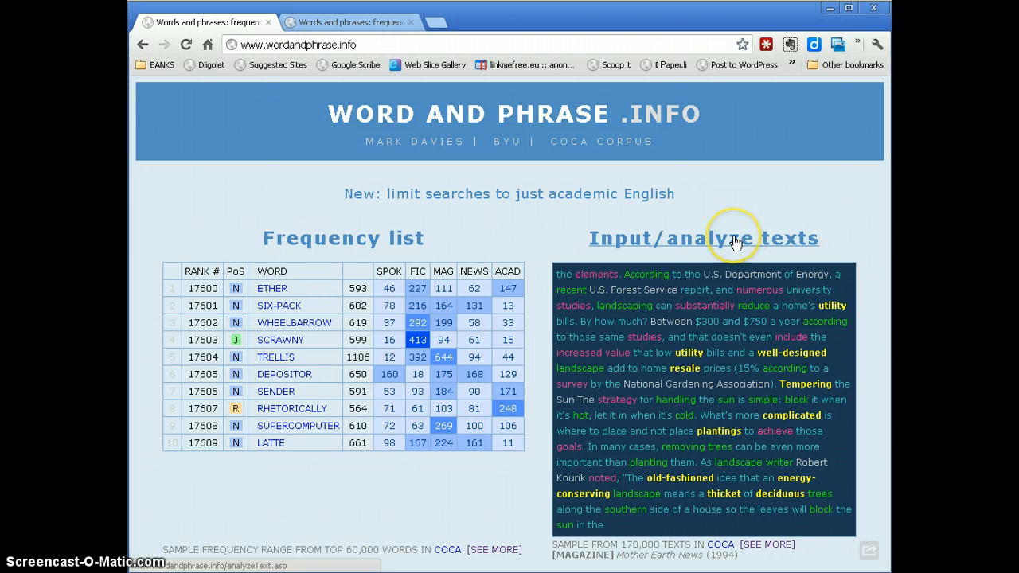
Go to the 'Input/analyze texts' page and focus its empty text-entry box.
click(704, 238)
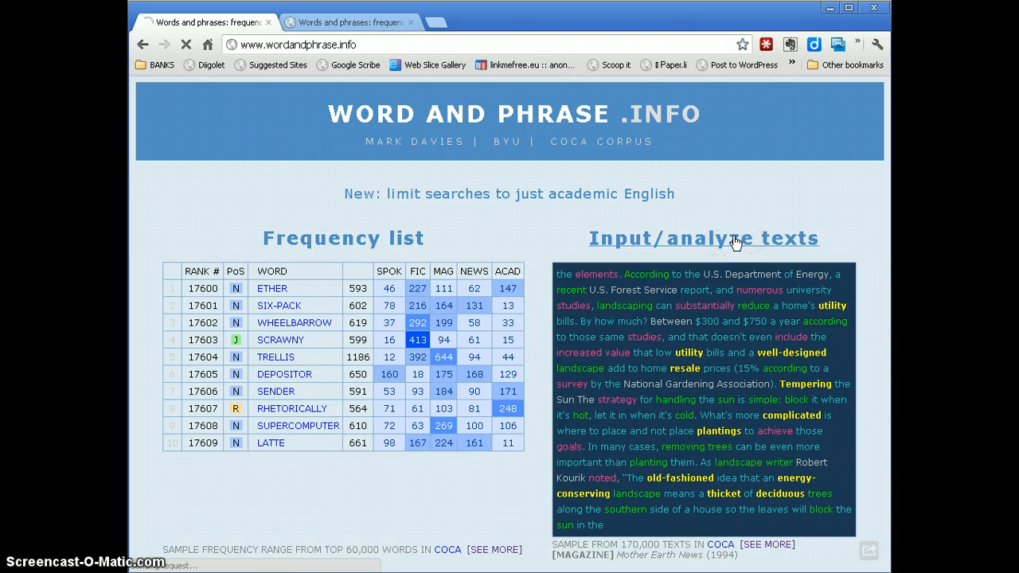
click(704, 237)
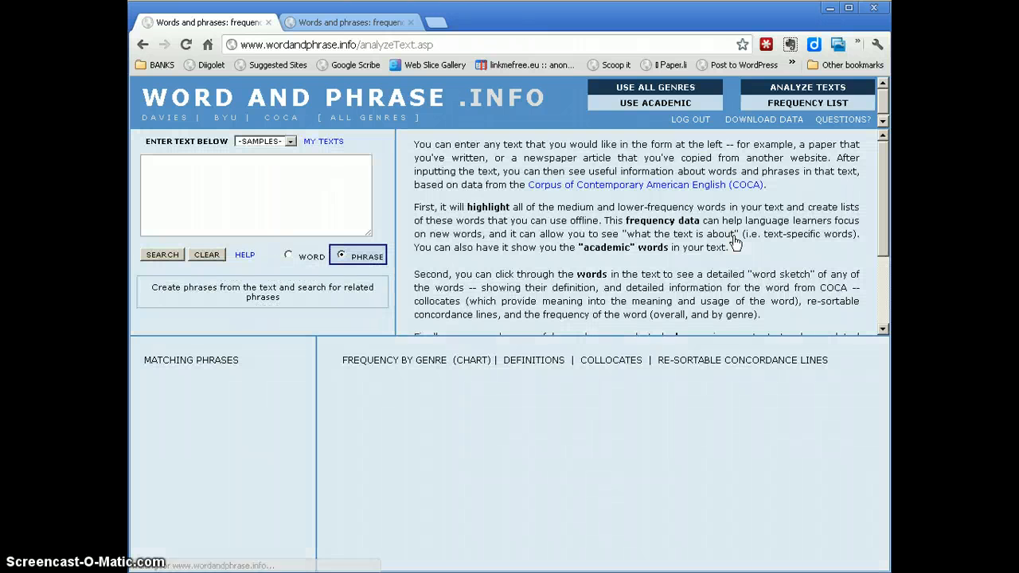
click(688, 119)
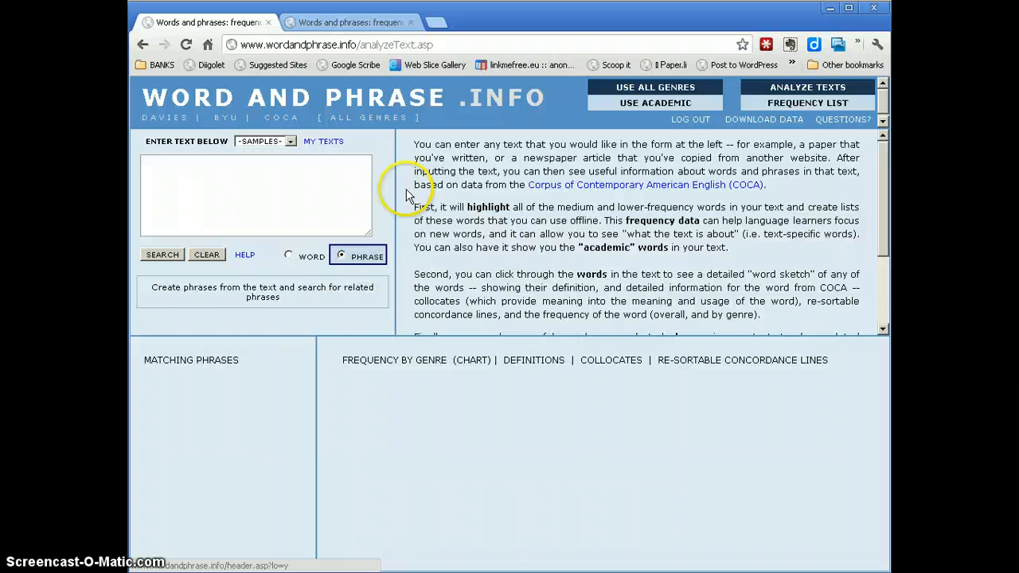
click(254, 195)
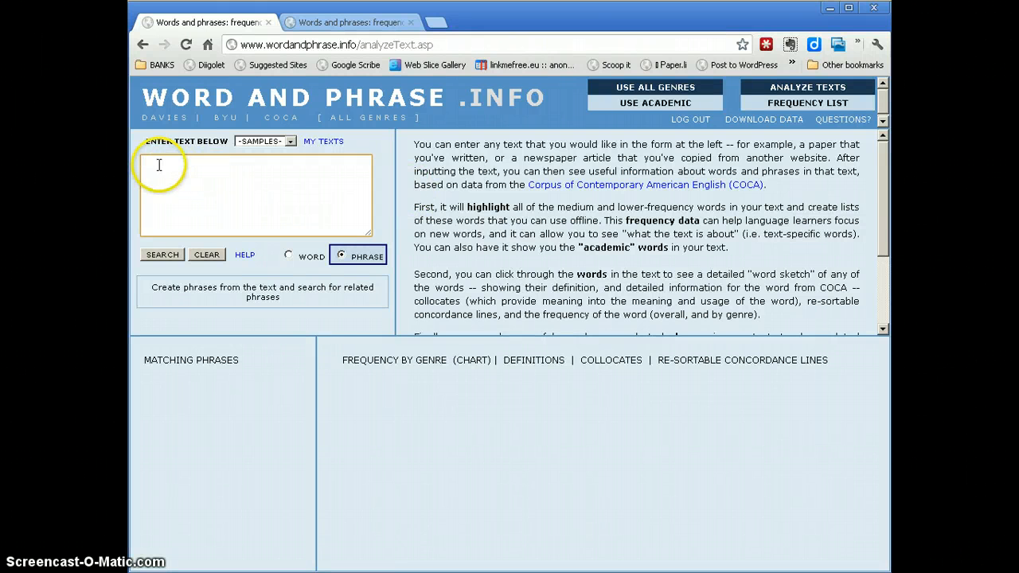
Paste the copied chapter text into the box and choose WORD analysis mode.
right_click(160, 164)
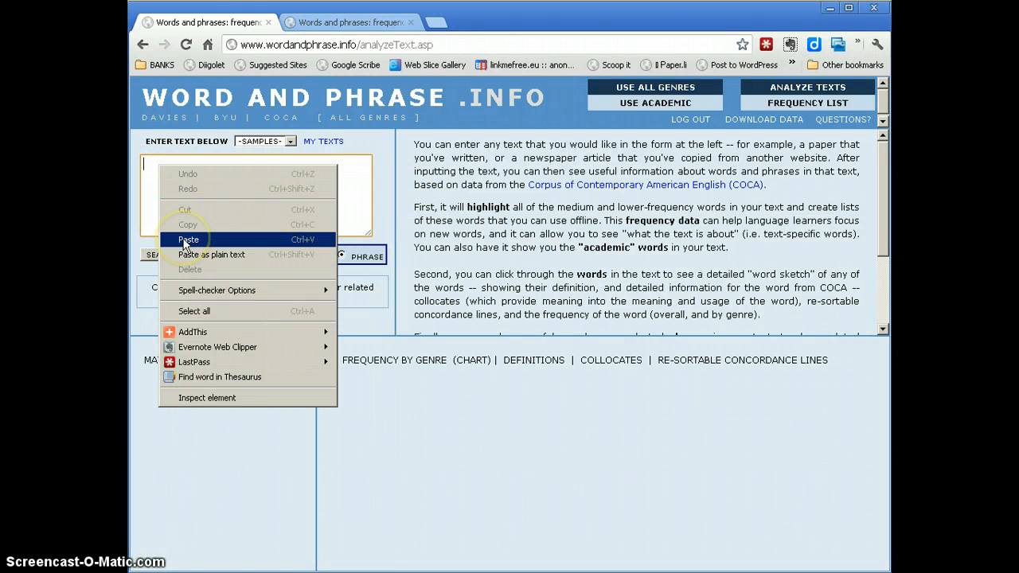
click(188, 239)
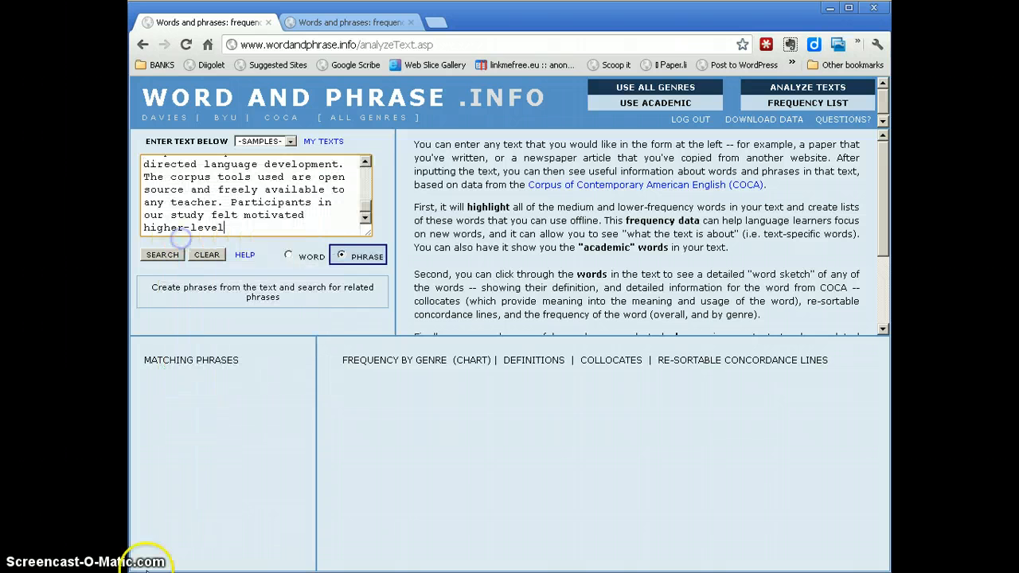
click(288, 254)
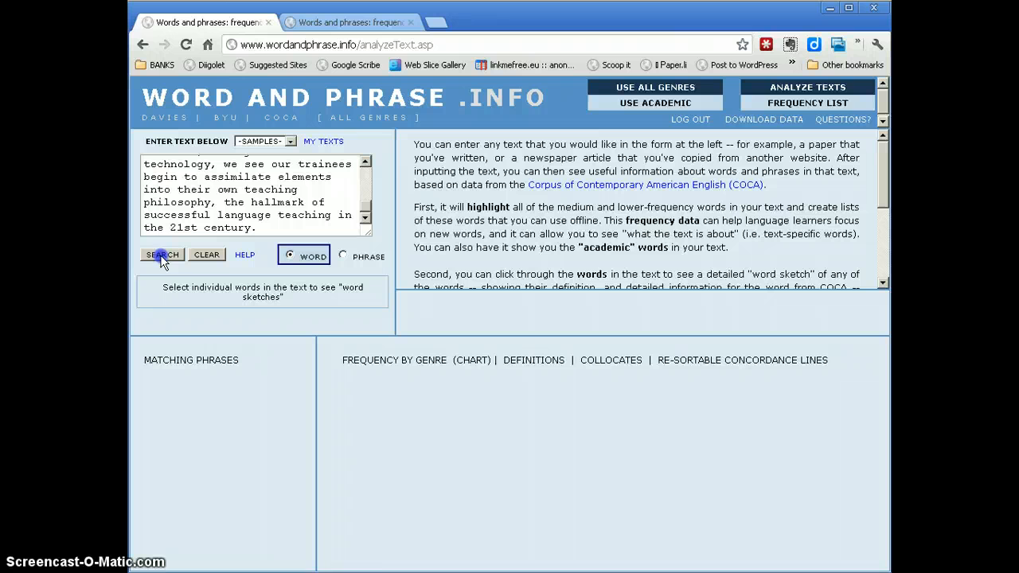
Run SEARCH so the 476-word chapter text appears colour-coded by frequency band.
click(162, 255)
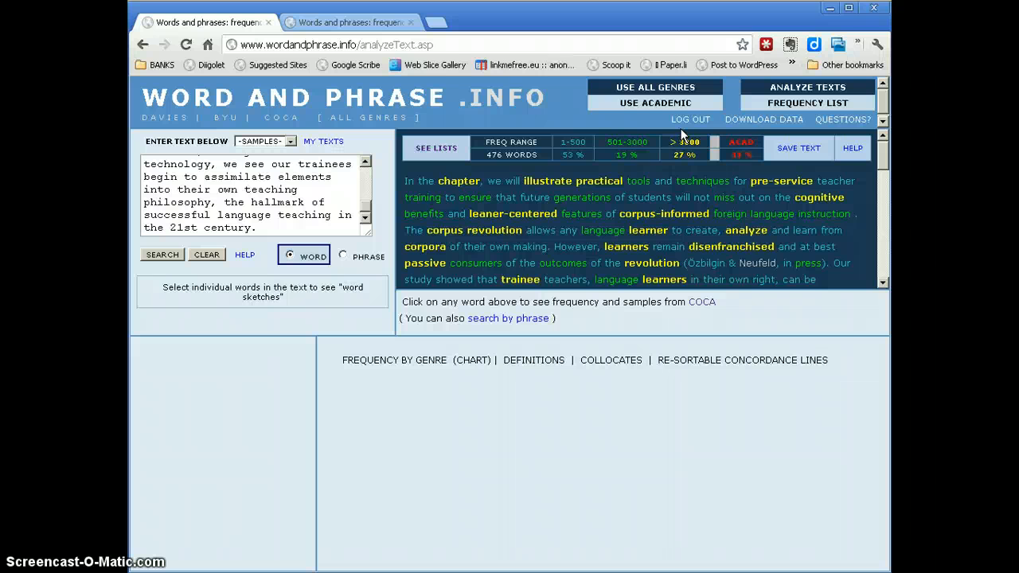
scroll(down, 3)
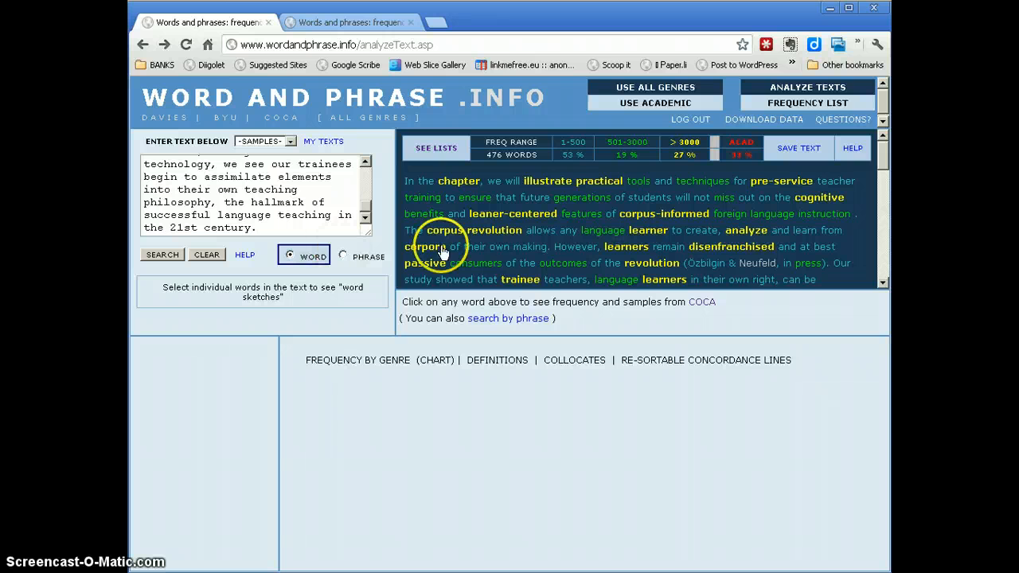
click(649, 198)
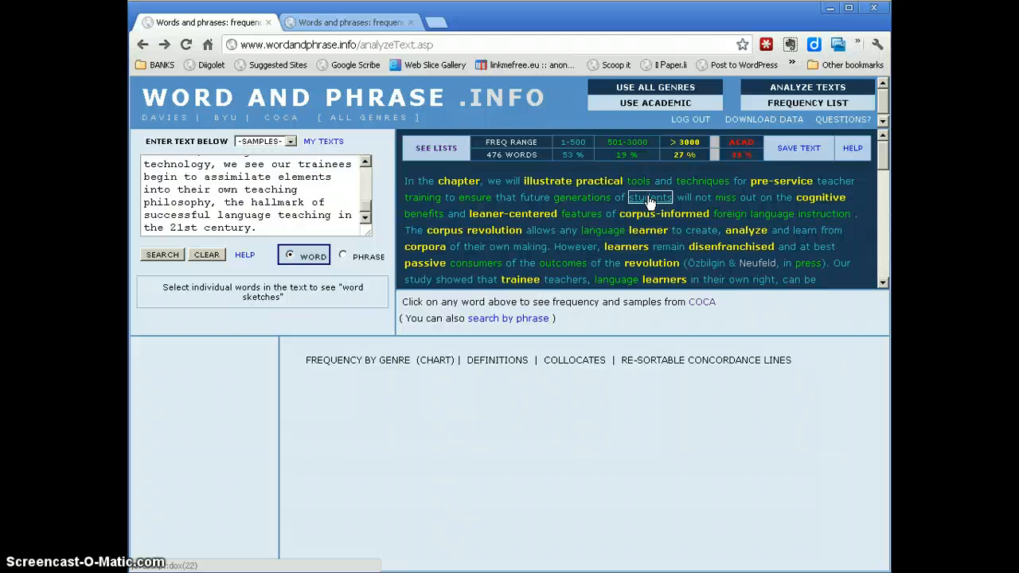
click(581, 197)
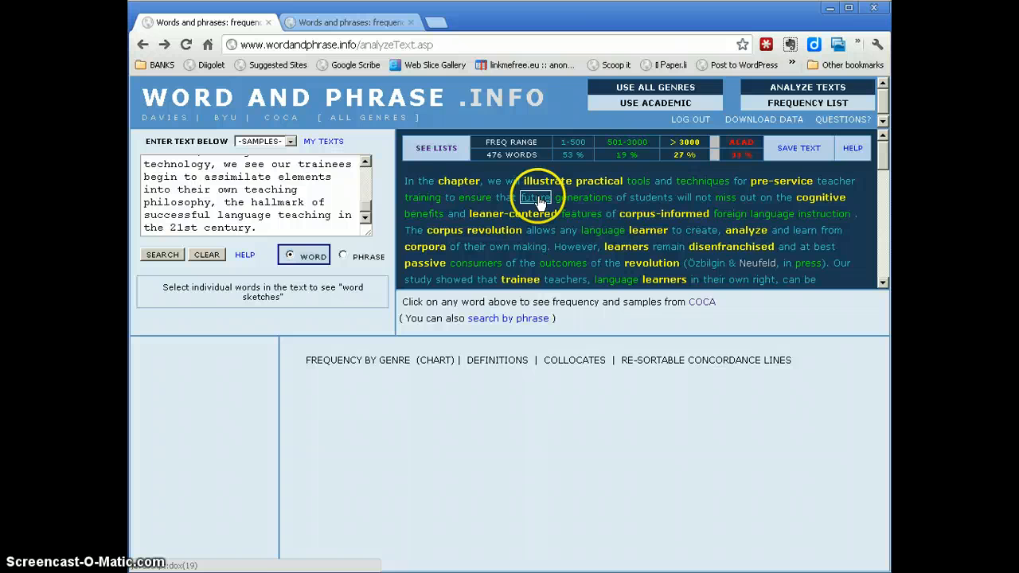
Load the word sketch for 'future' and view its concordance lines with 'generation'.
click(535, 197)
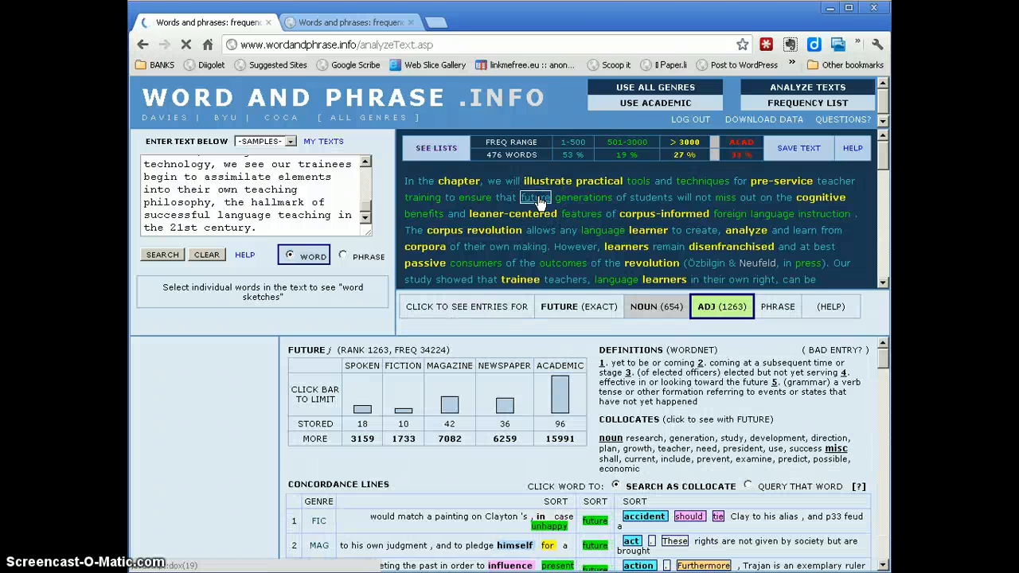
click(535, 197)
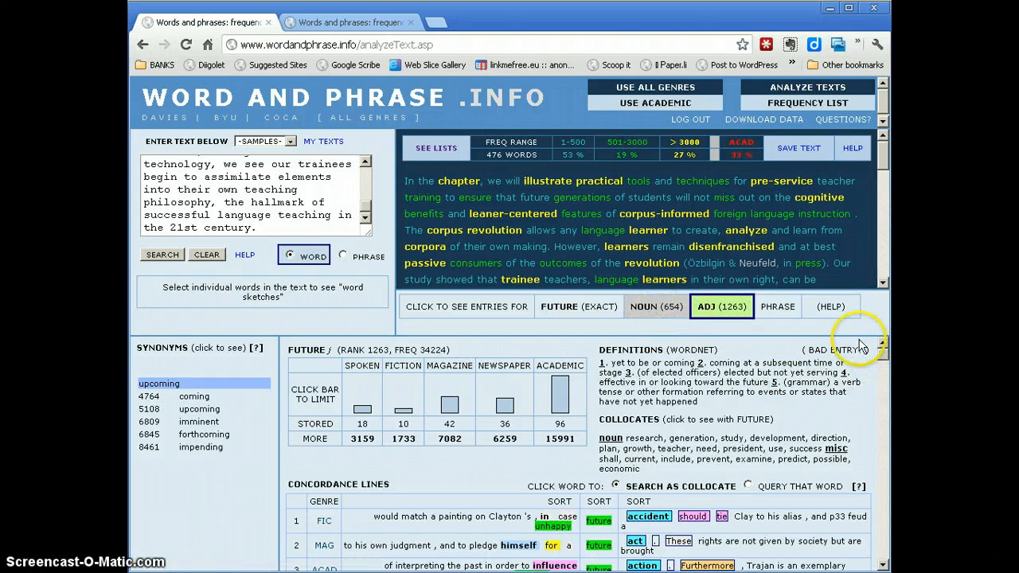
mouse_move(686, 414)
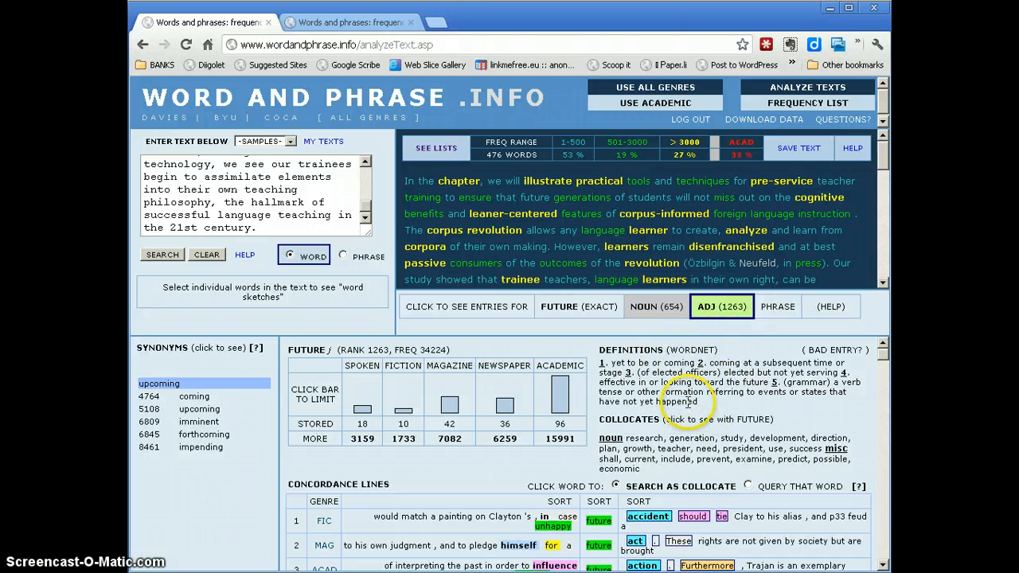
mouse_move(645, 373)
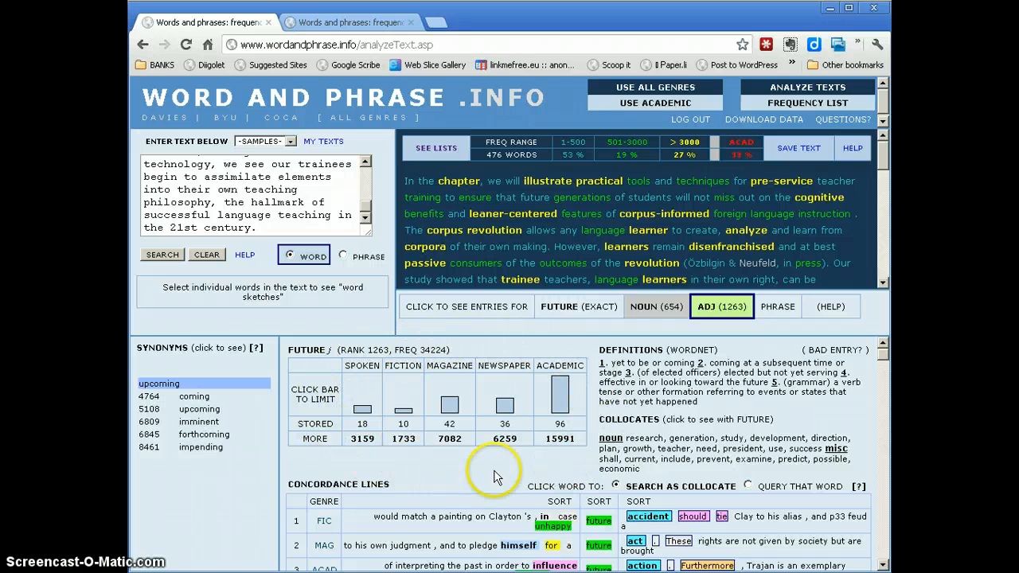
mouse_move(394, 382)
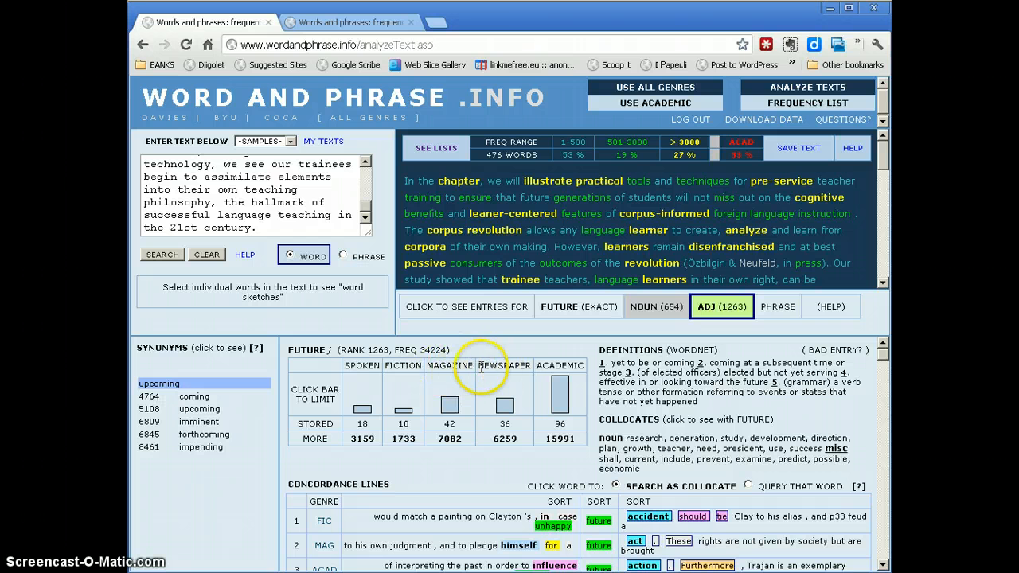
mouse_move(563, 365)
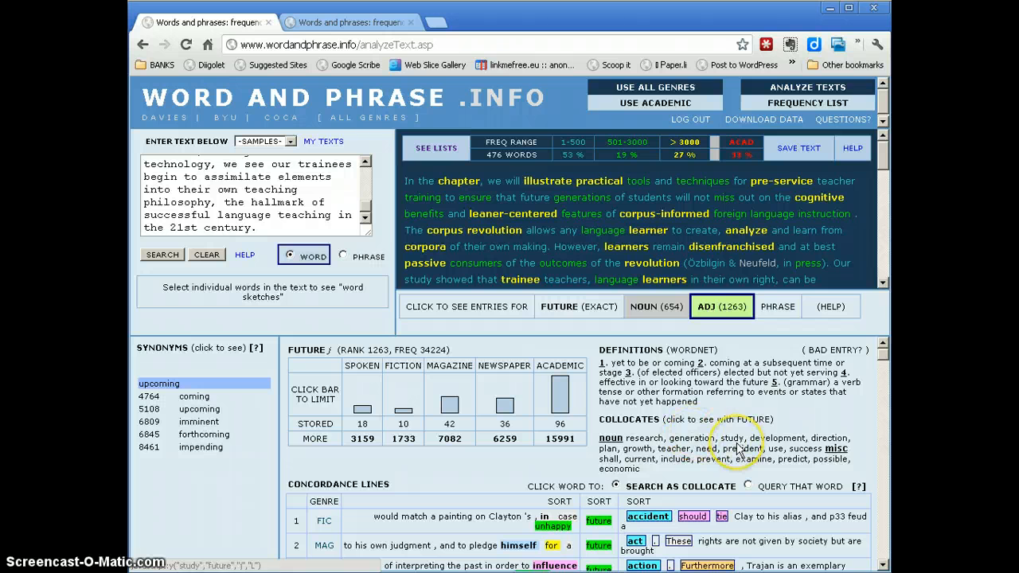
click(831, 438)
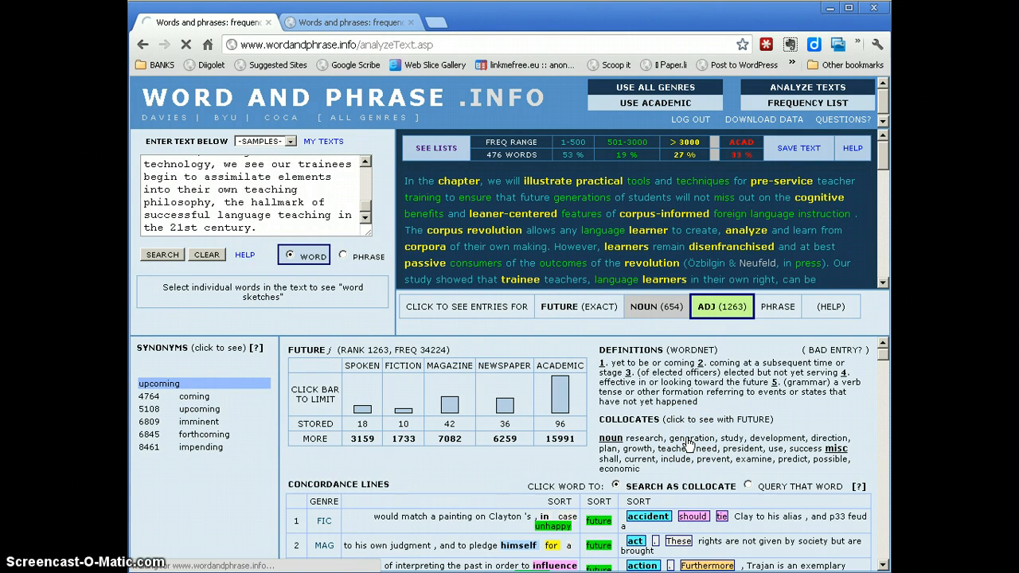
click(645, 436)
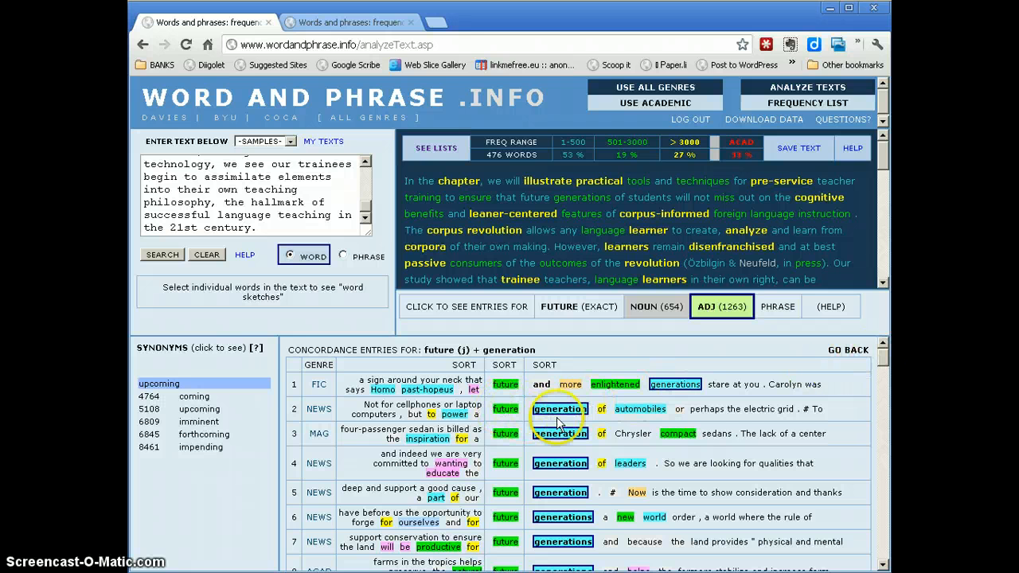
scroll(down, 3)
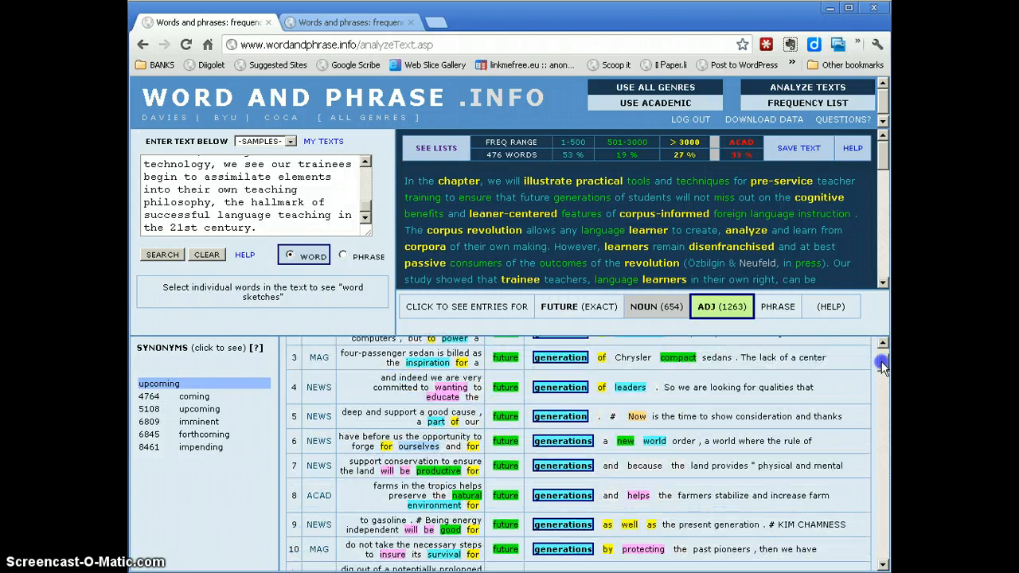
scroll(down, 3)
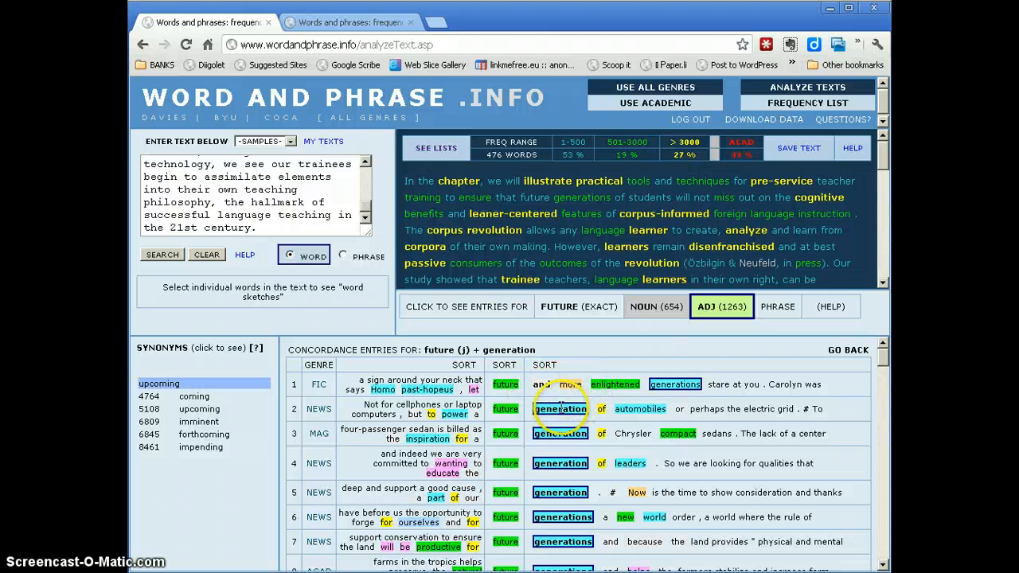
mouse_move(560, 245)
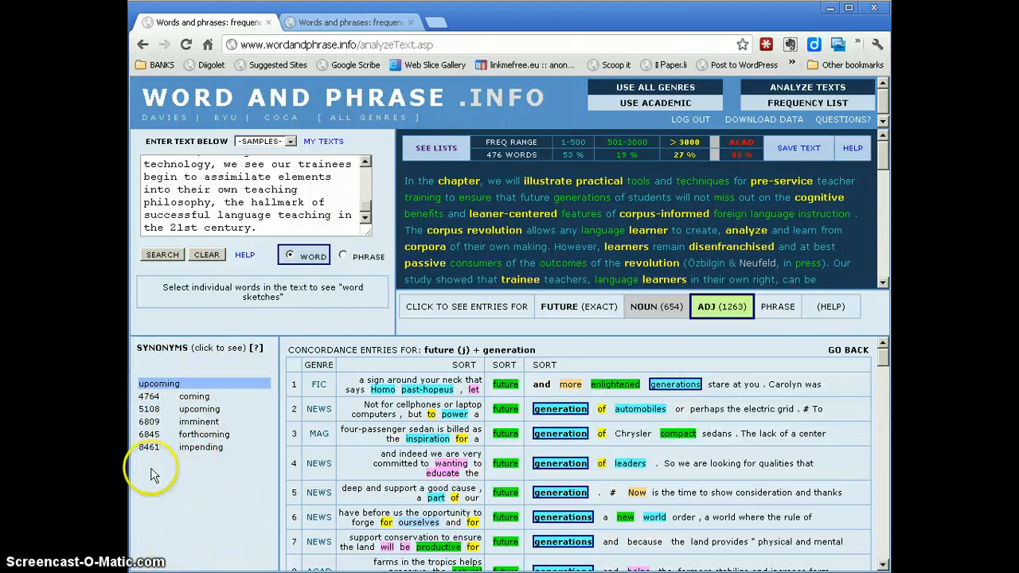
mouse_move(189, 470)
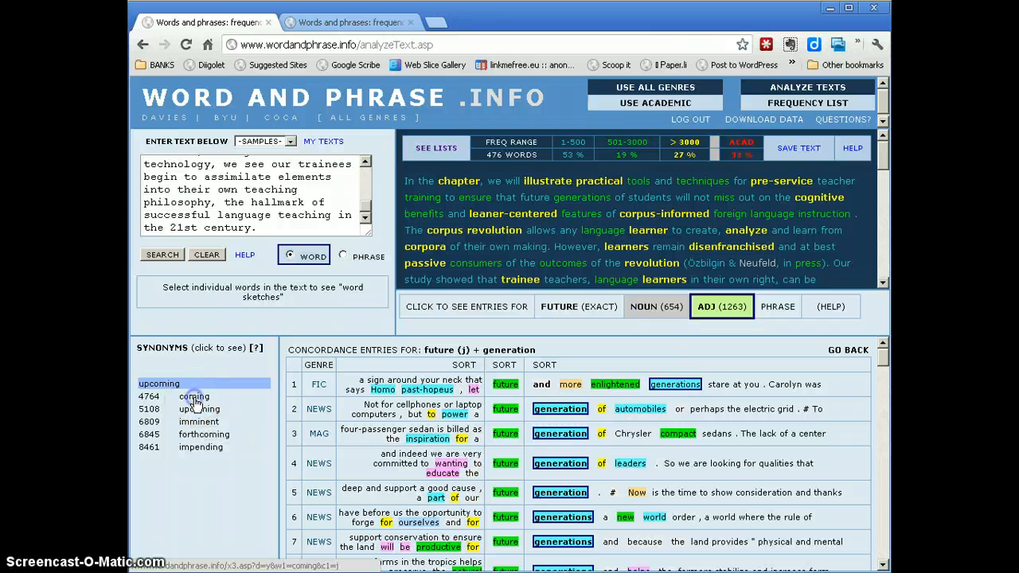
Switch to the synonym 'coming' and view its concordance lines with 'generation'.
click(194, 395)
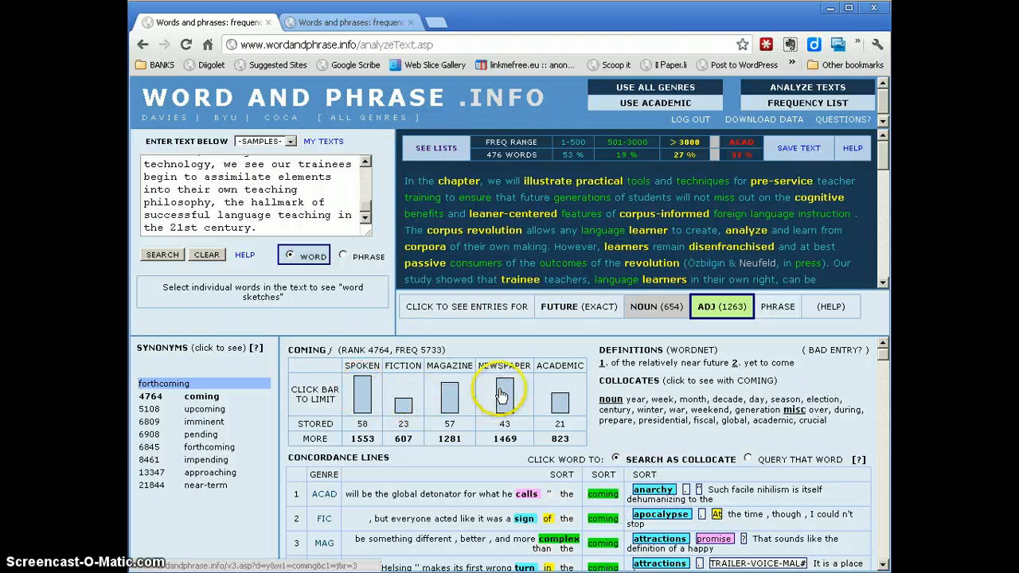
mouse_move(560, 401)
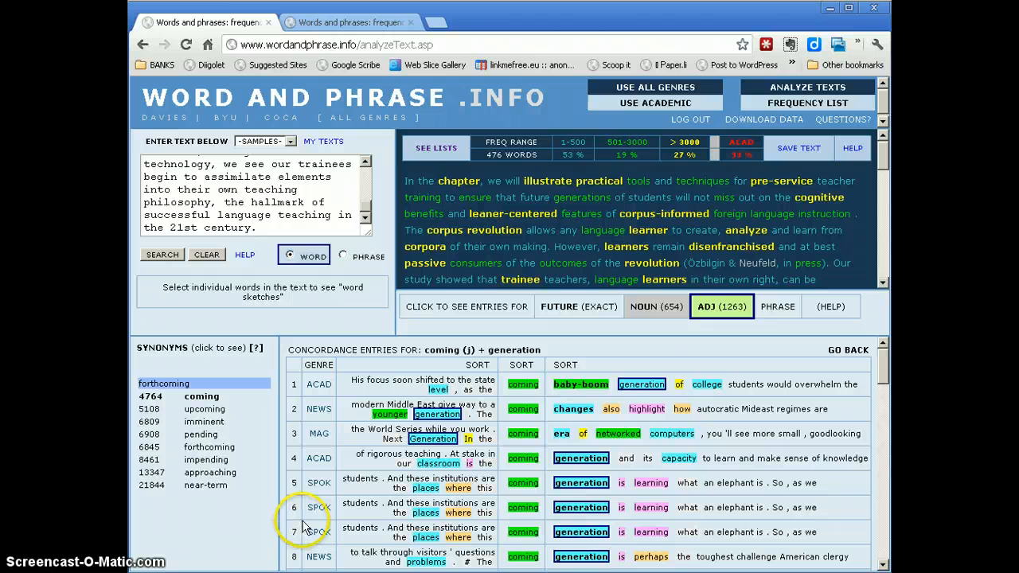
mouse_move(344, 524)
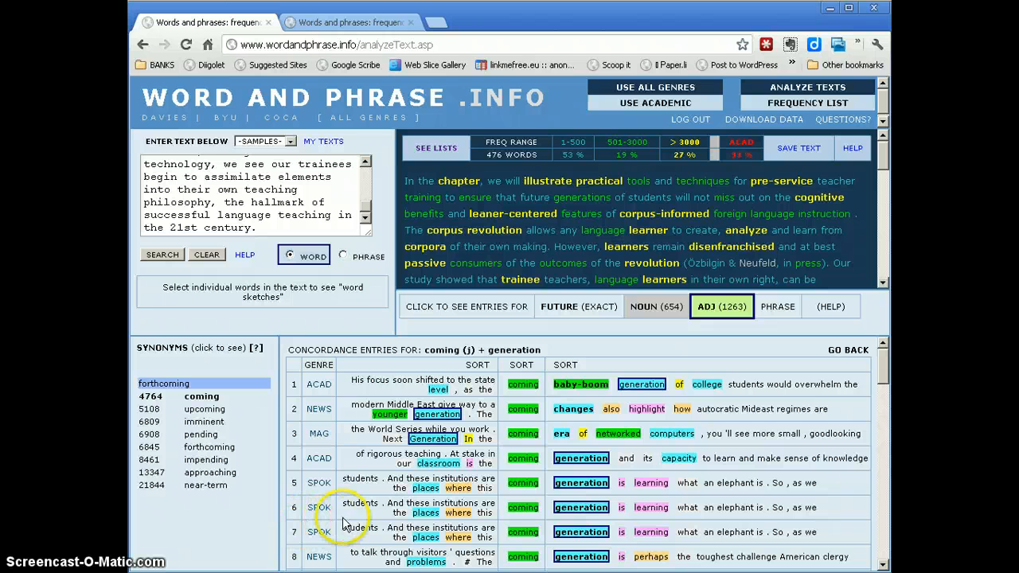
click(581, 198)
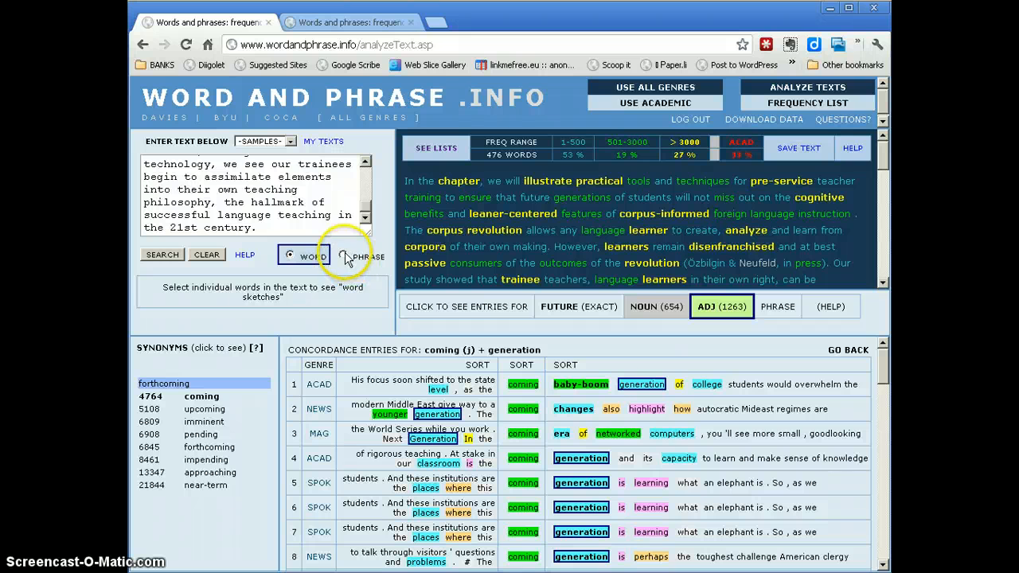
Switch to Phrase mode and add 'tools' and 'techniques' from the text to the phrase boxes.
click(344, 256)
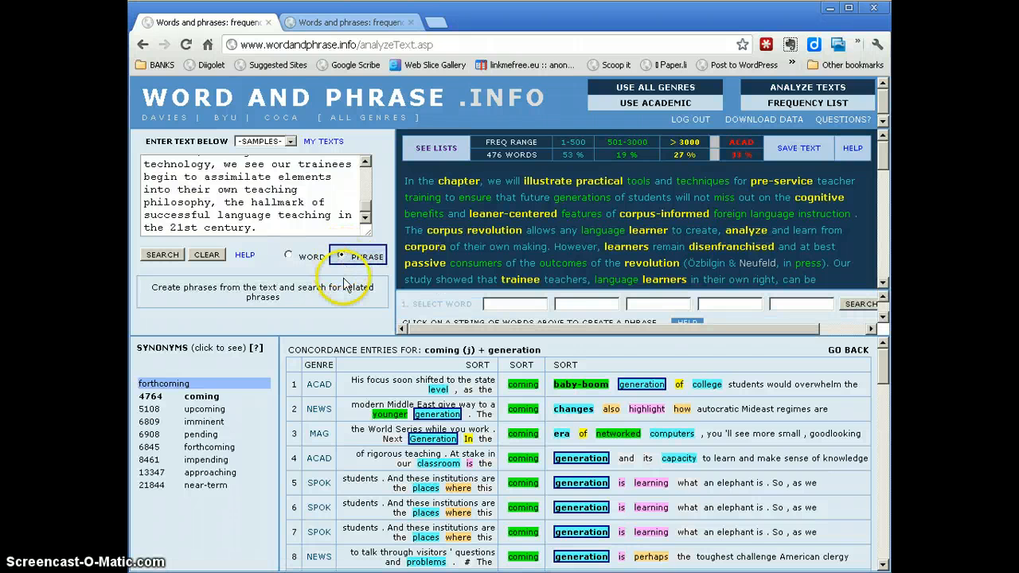
click(341, 255)
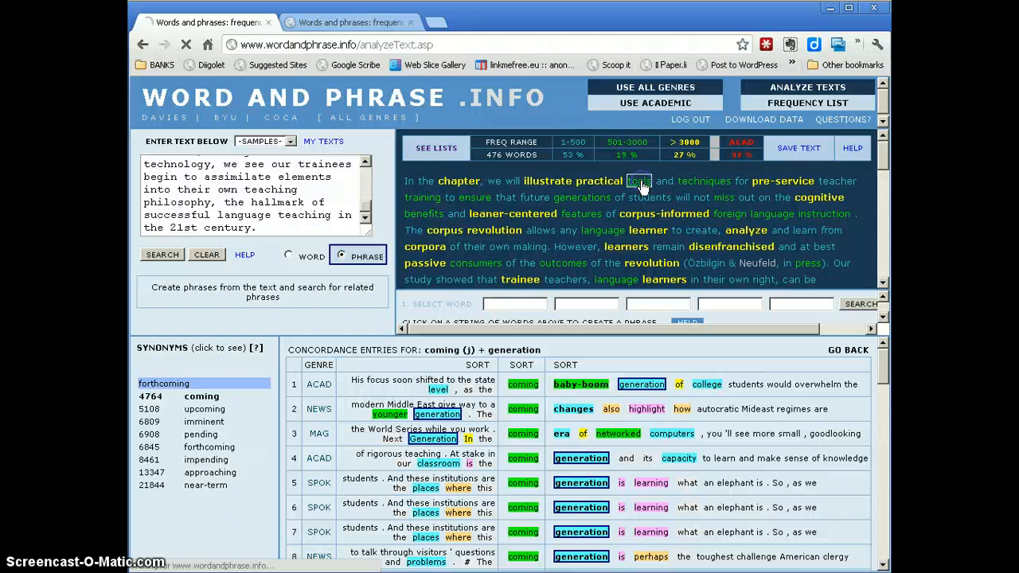
click(704, 182)
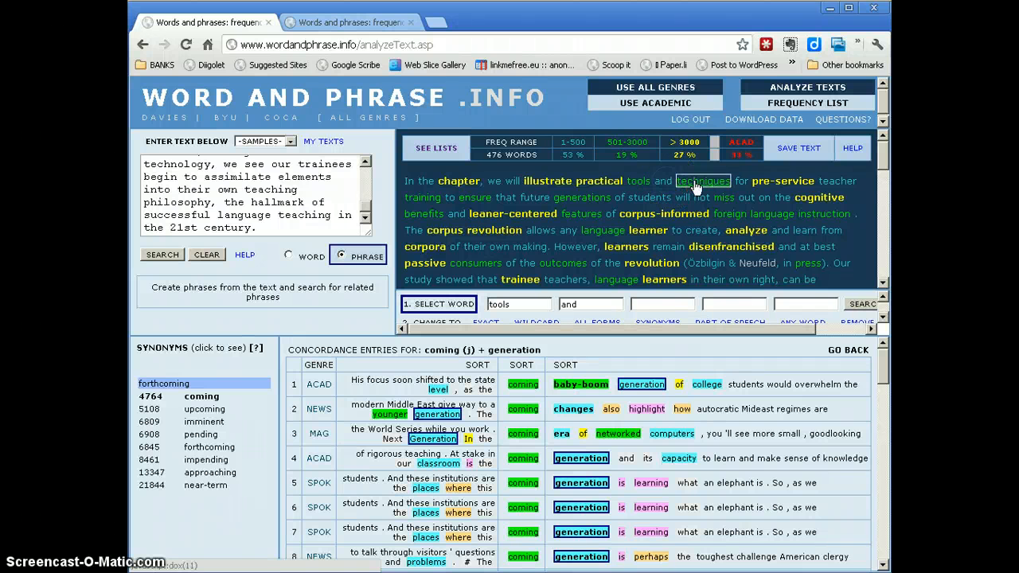
click(703, 181)
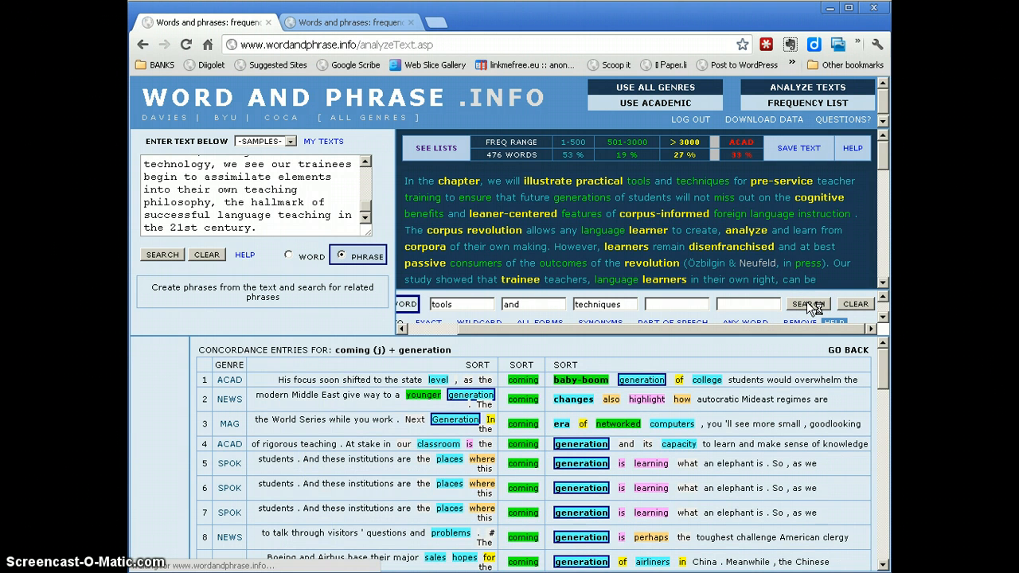
Search the corpus for 'tools and techniques' to see its genre chart and concordance lines.
click(807, 303)
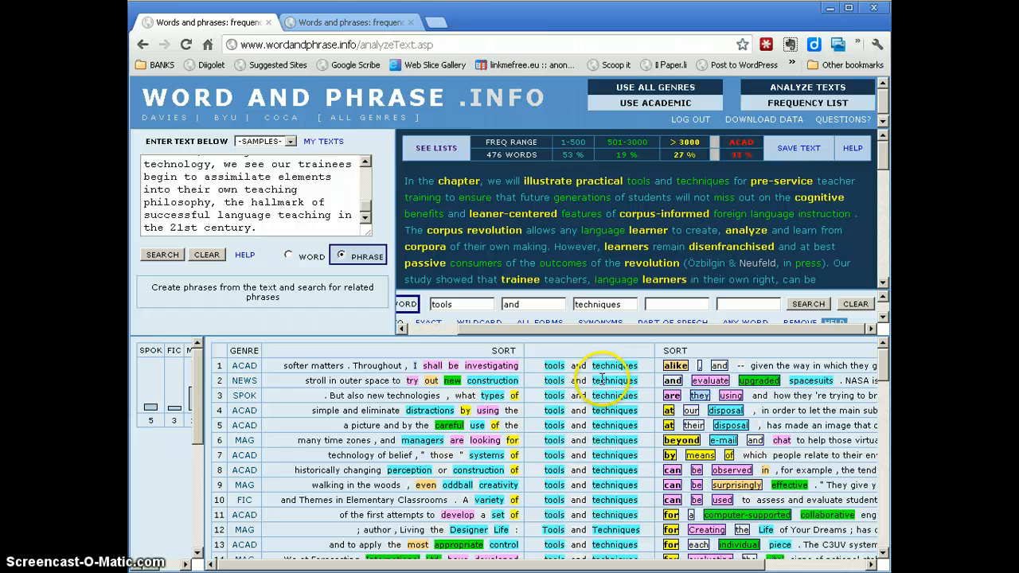
mouse_move(274, 469)
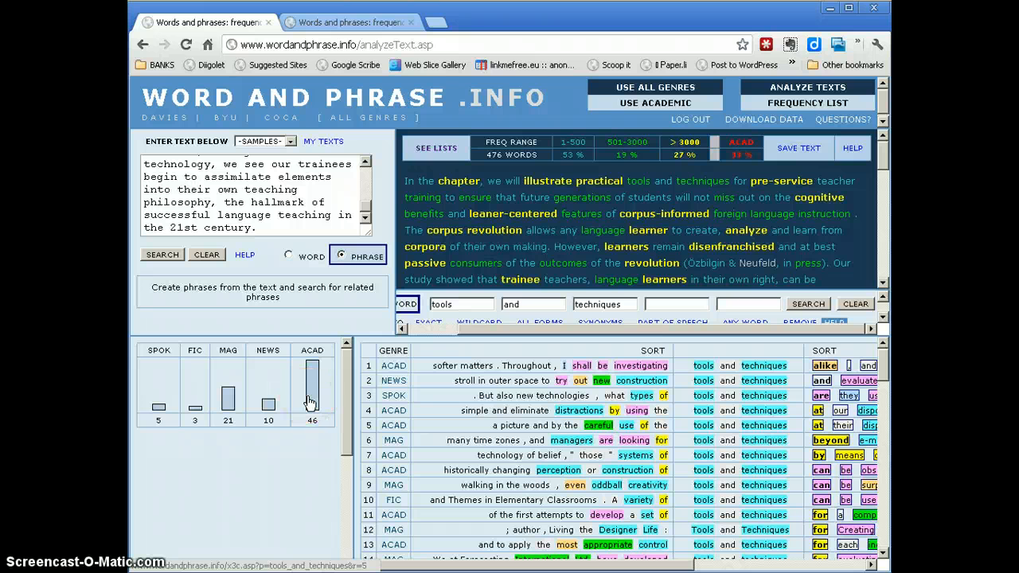
mouse_move(312, 395)
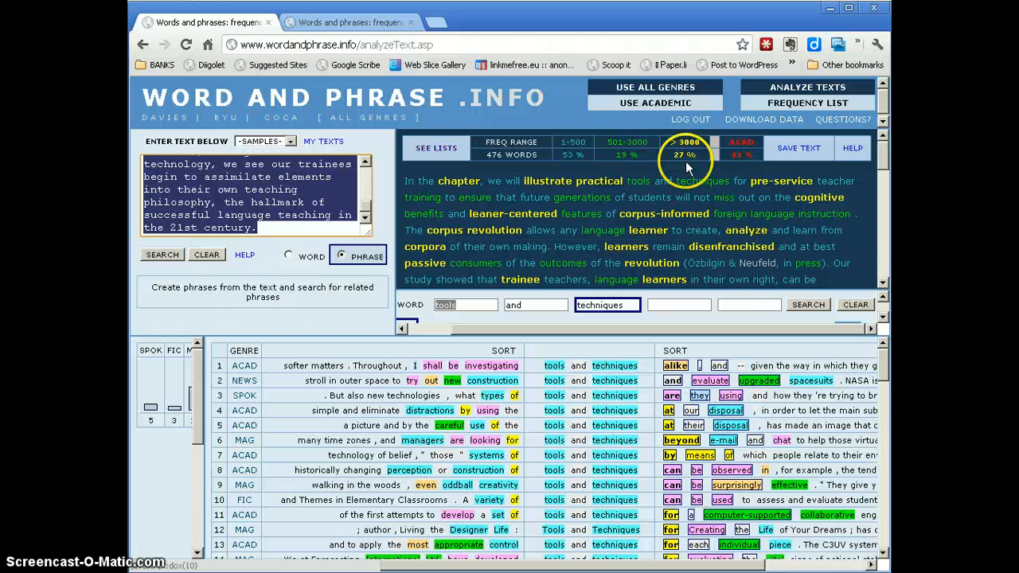
click(686, 146)
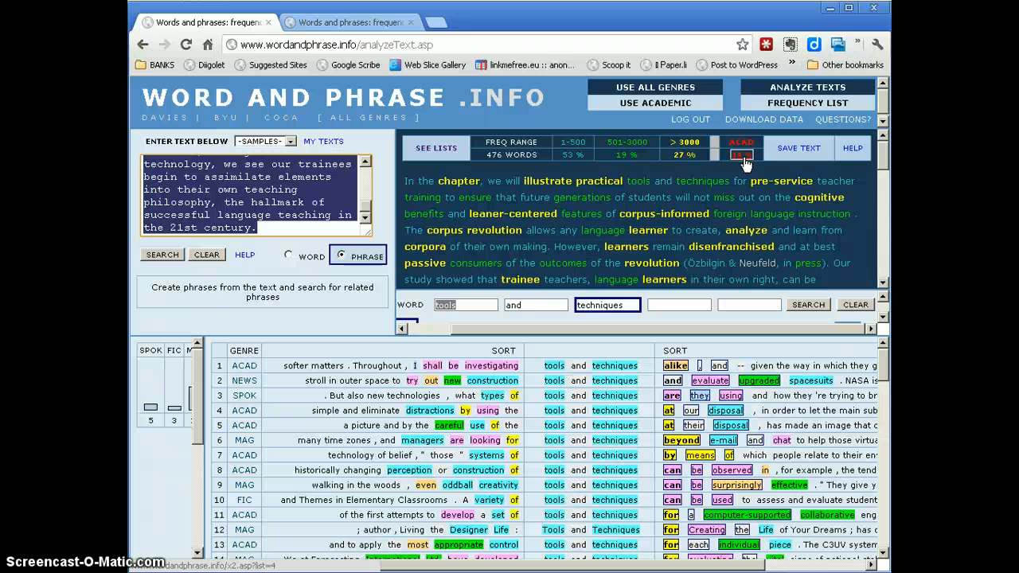
click(685, 141)
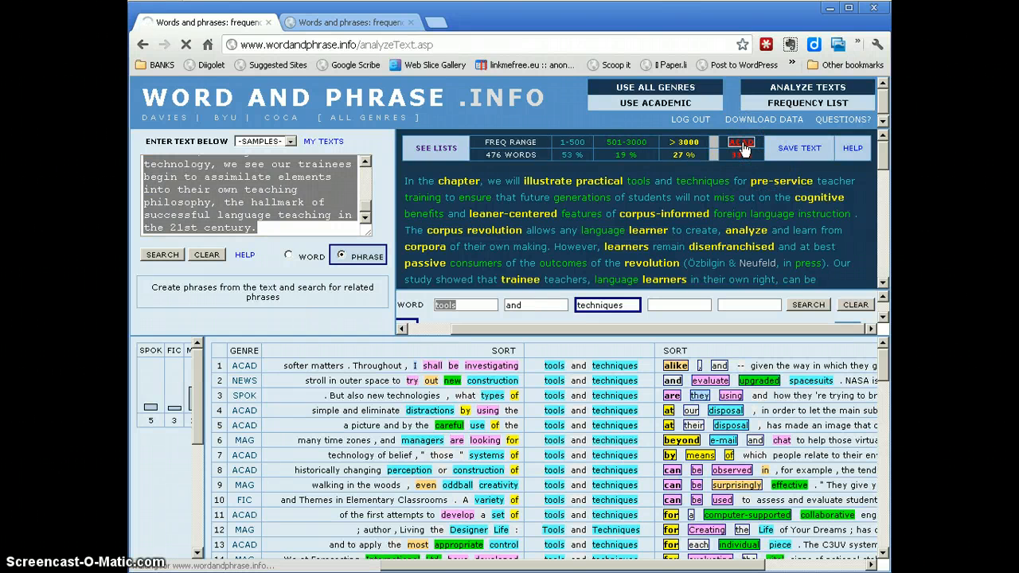
Highlight ACAD vocabulary in the chapter text and scroll through the academic word list.
click(739, 147)
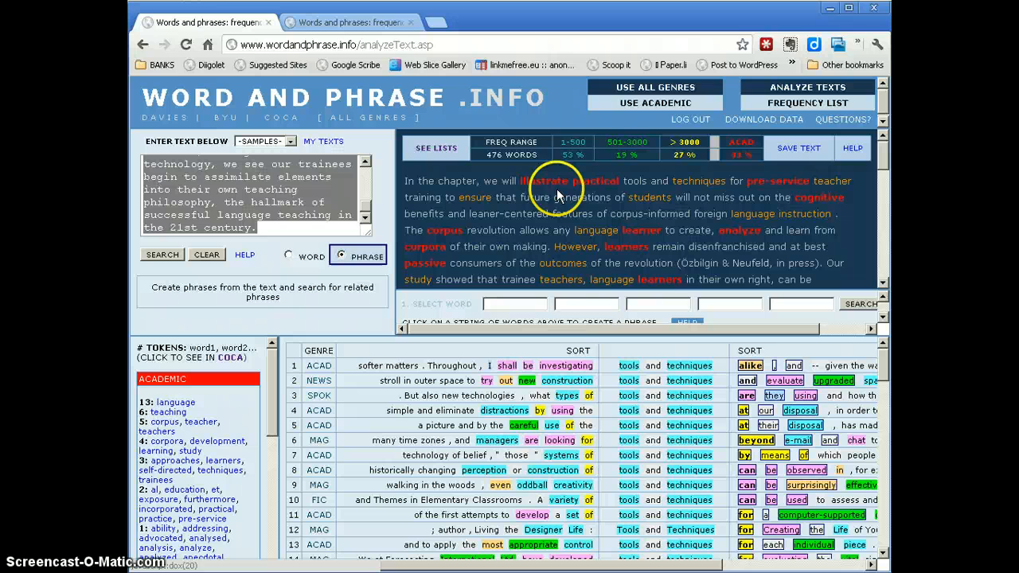
click(542, 181)
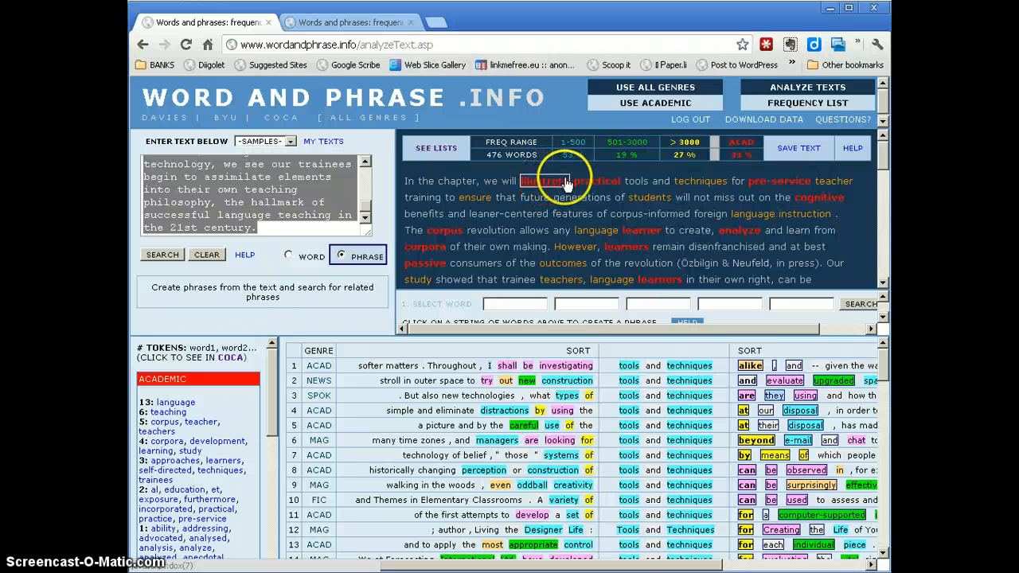
click(683, 142)
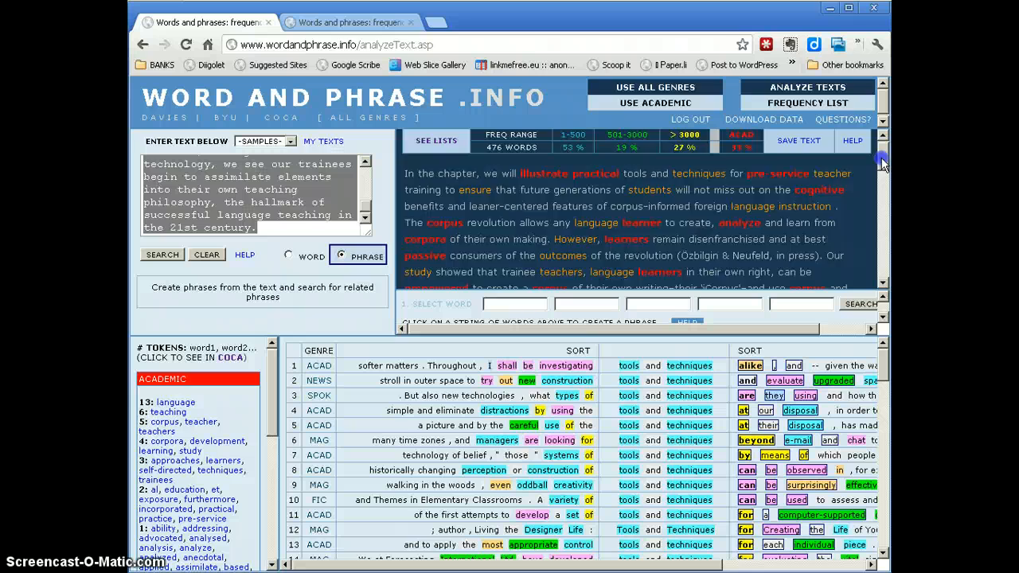
scroll(down, 3)
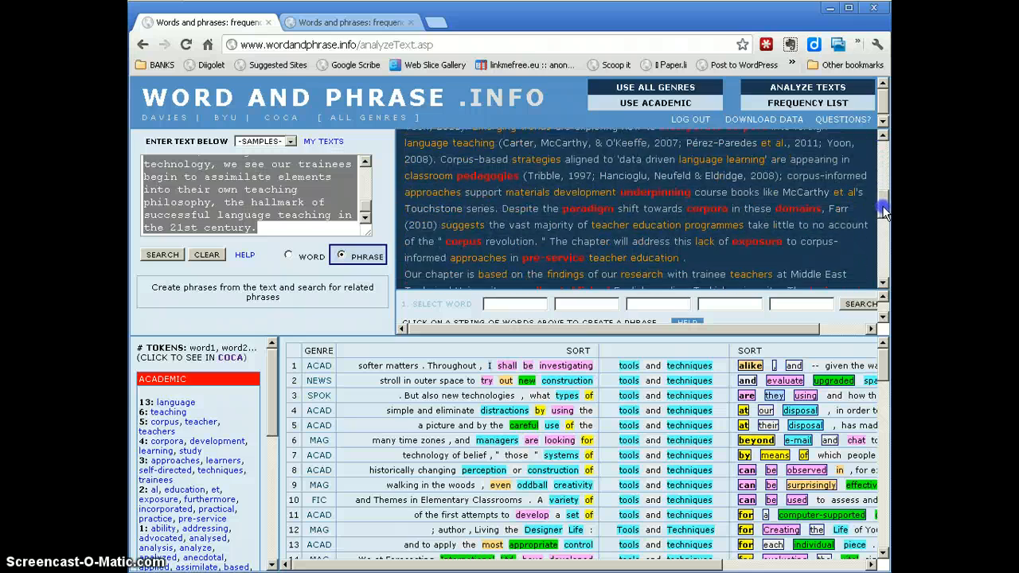
scroll(down, 3)
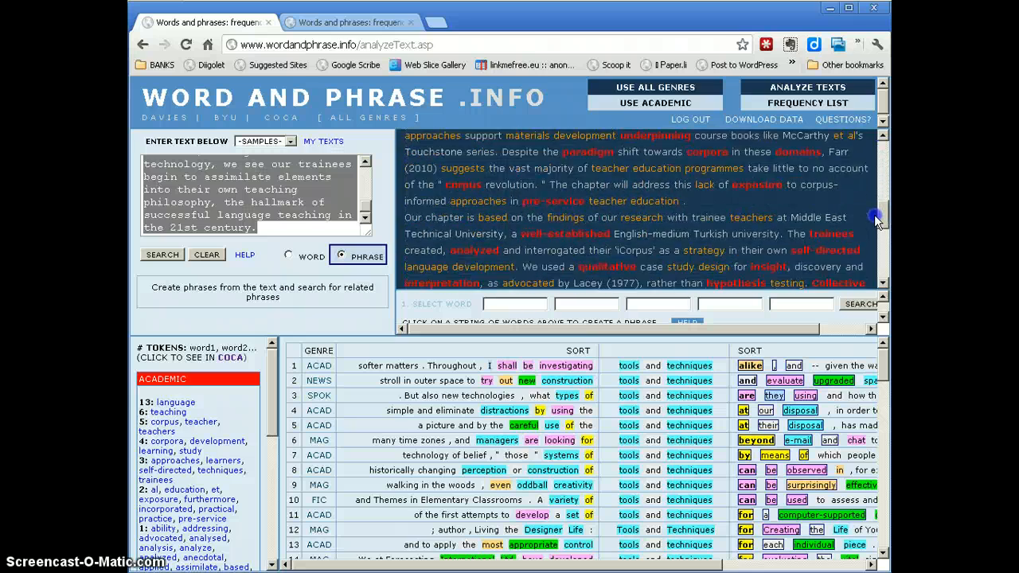